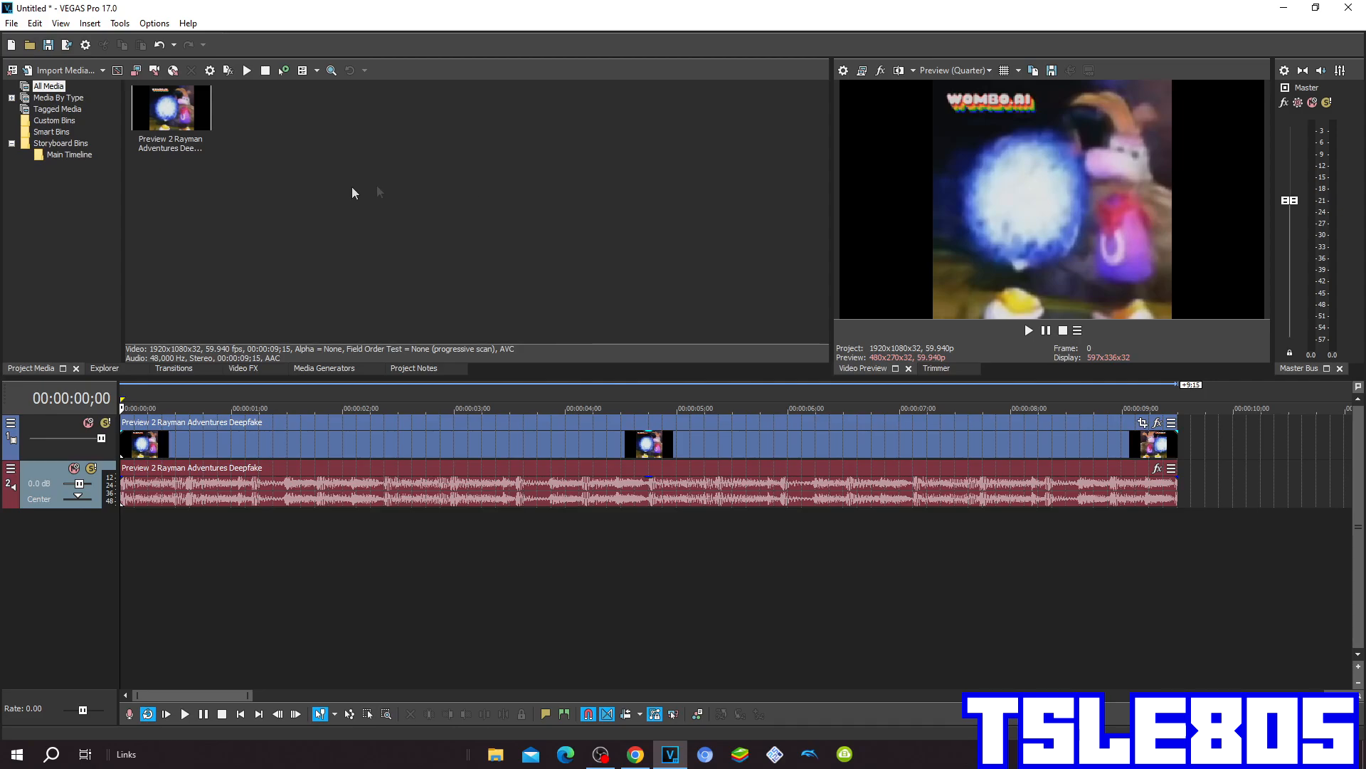
pyautogui.moveTo(431, 209)
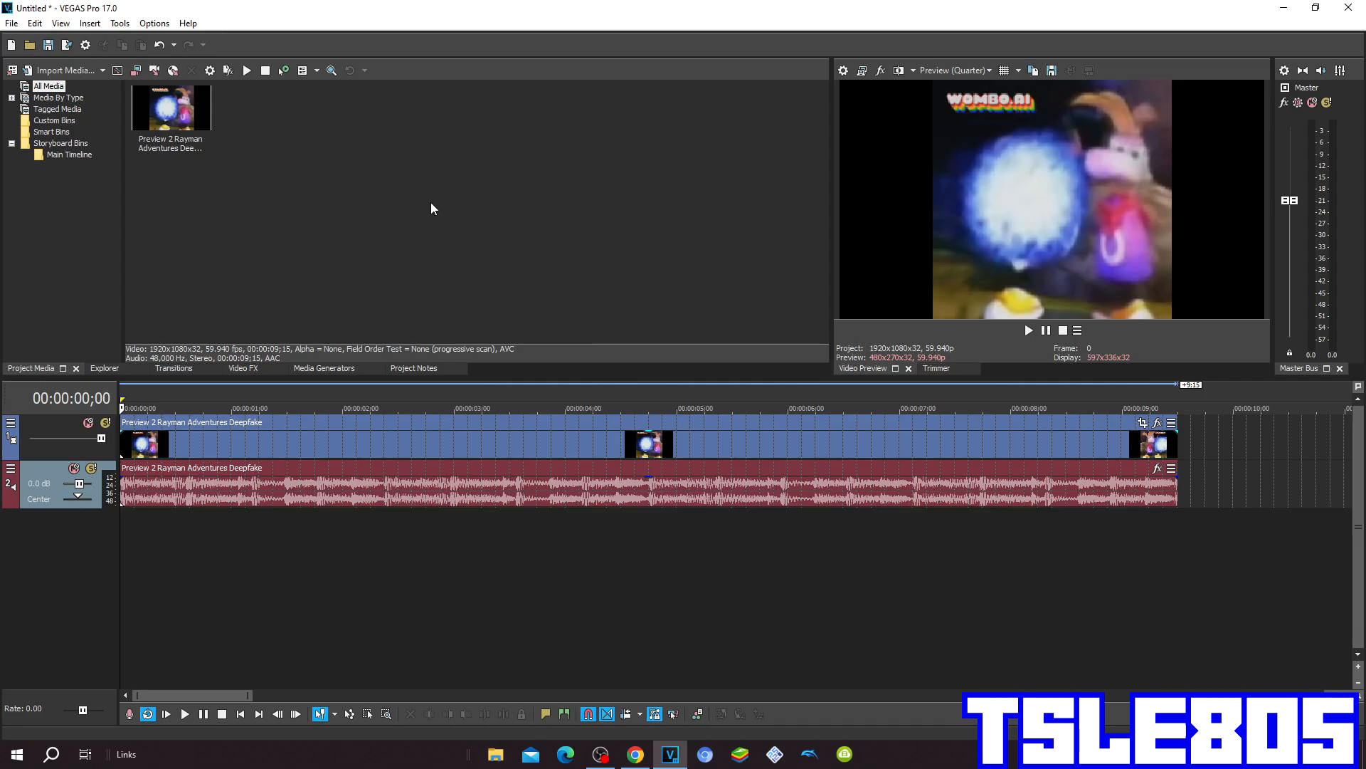
pyautogui.moveTo(318, 165)
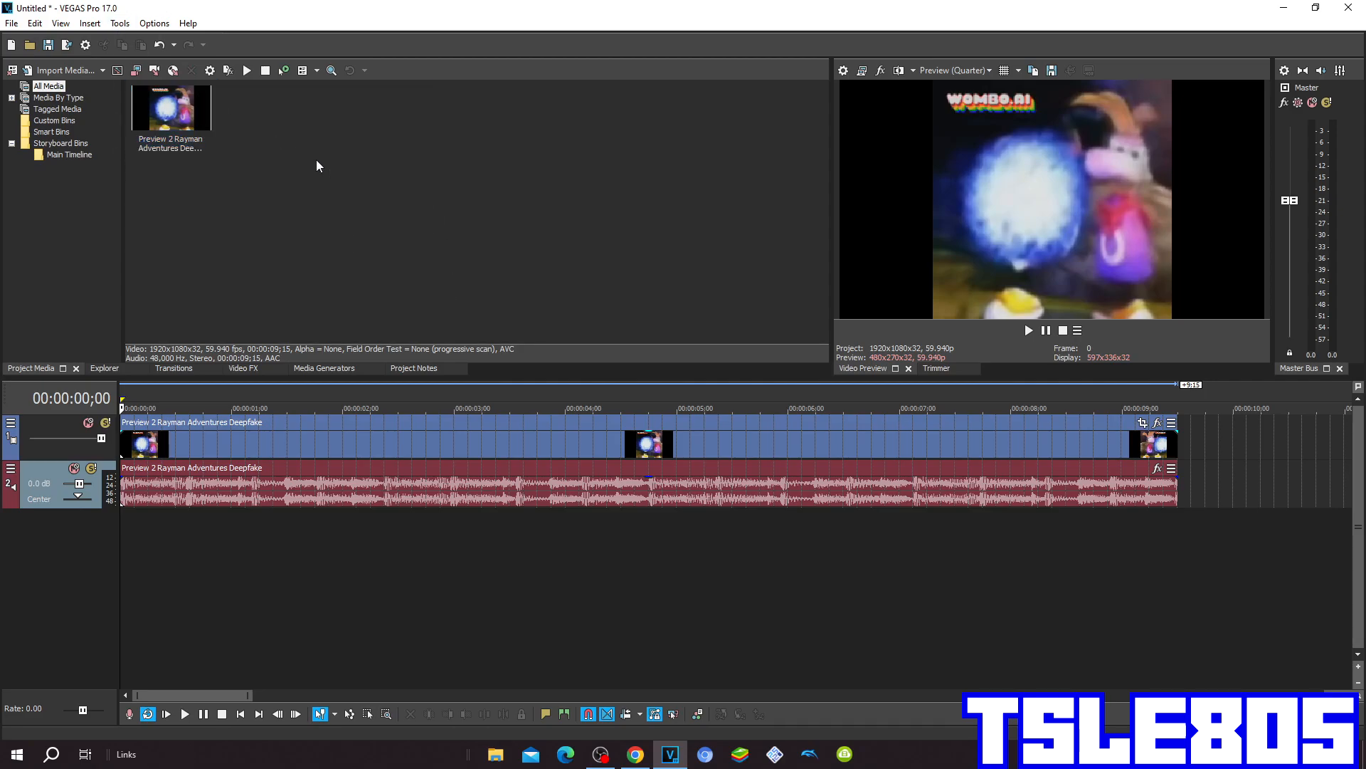
pyautogui.moveTo(315, 164)
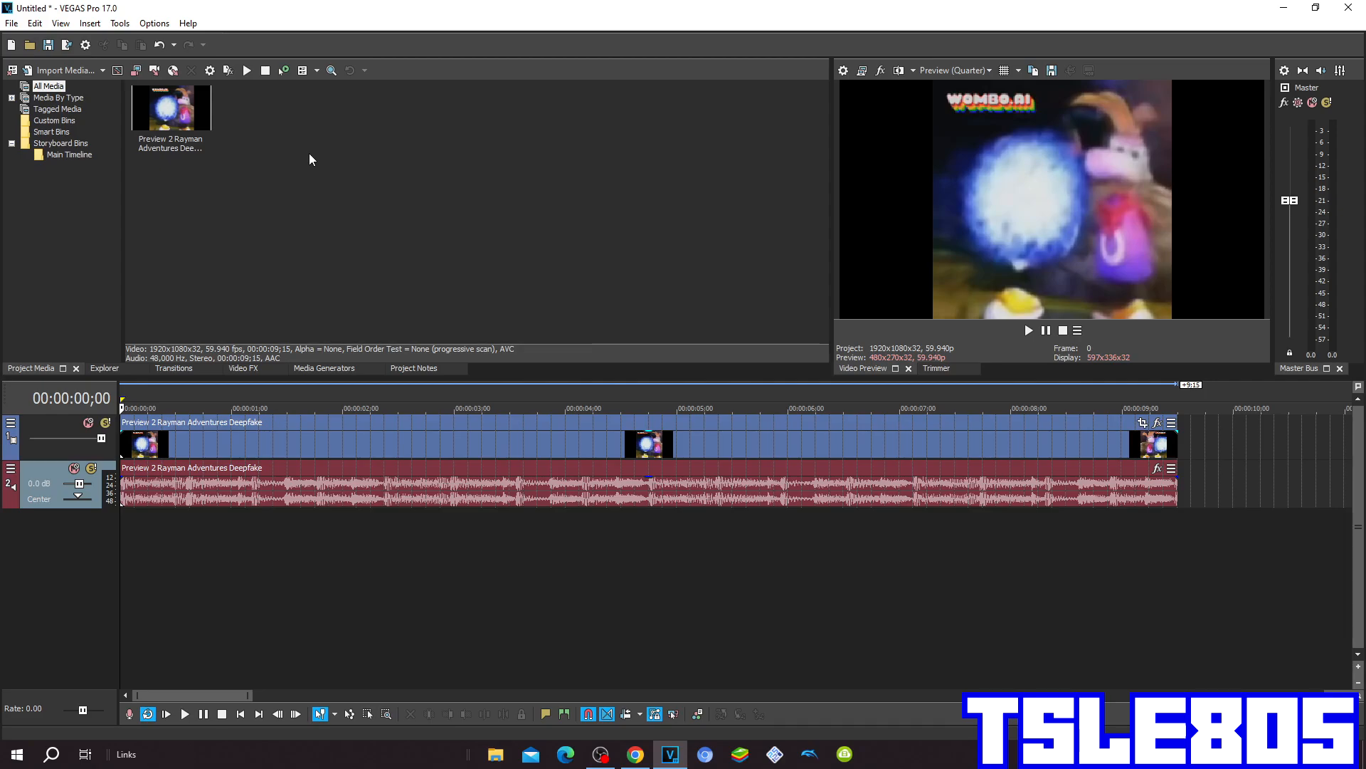
pyautogui.moveTo(307, 218)
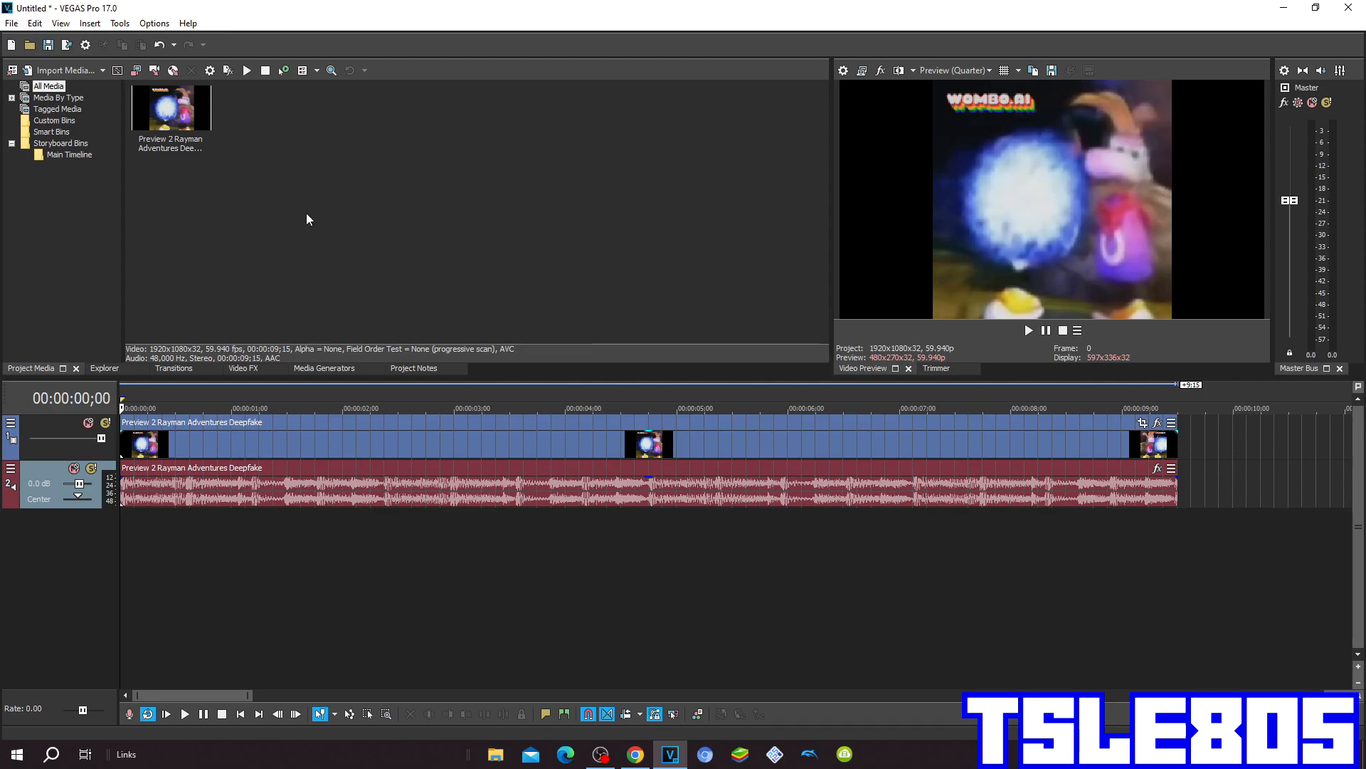
# Browse the Video FX plug-in list to find HSL Adjust for the hue shift
pyautogui.click(244, 368)
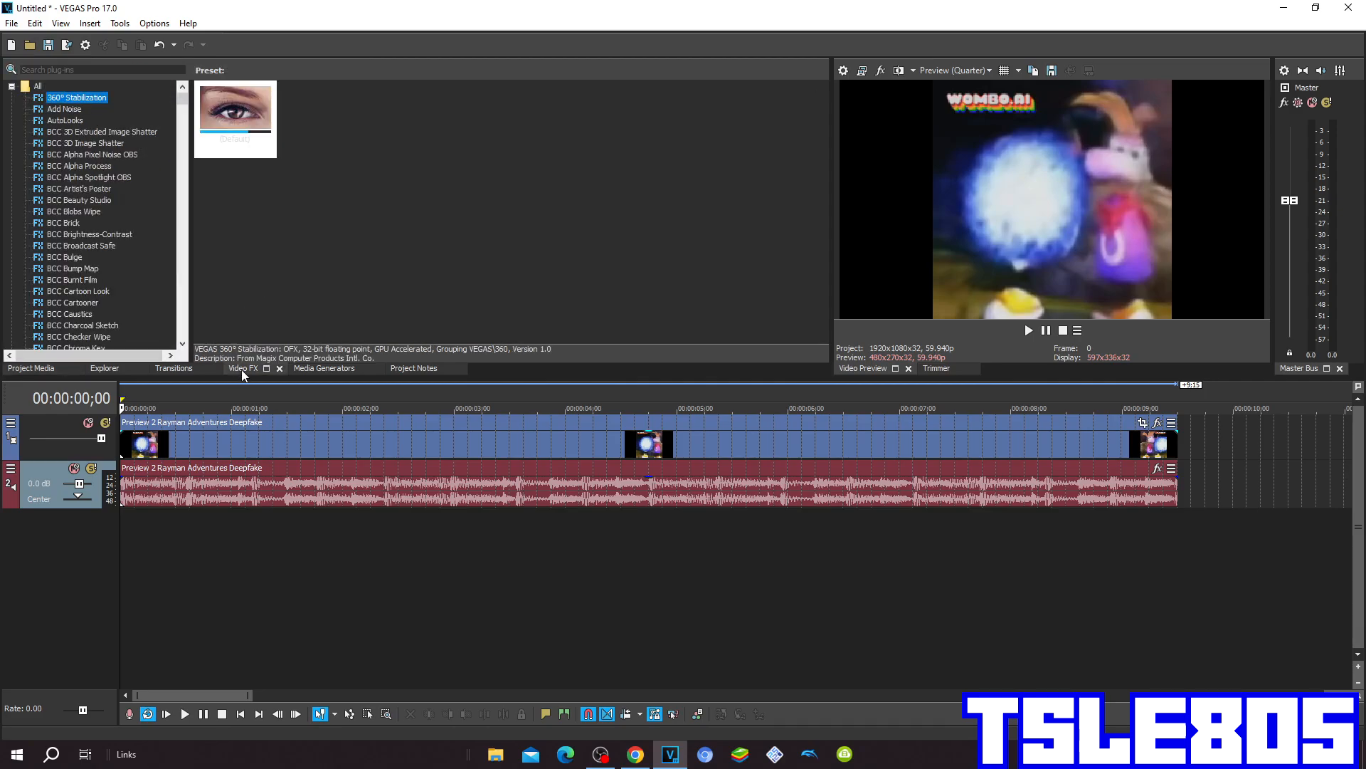
pyautogui.scroll(-3)
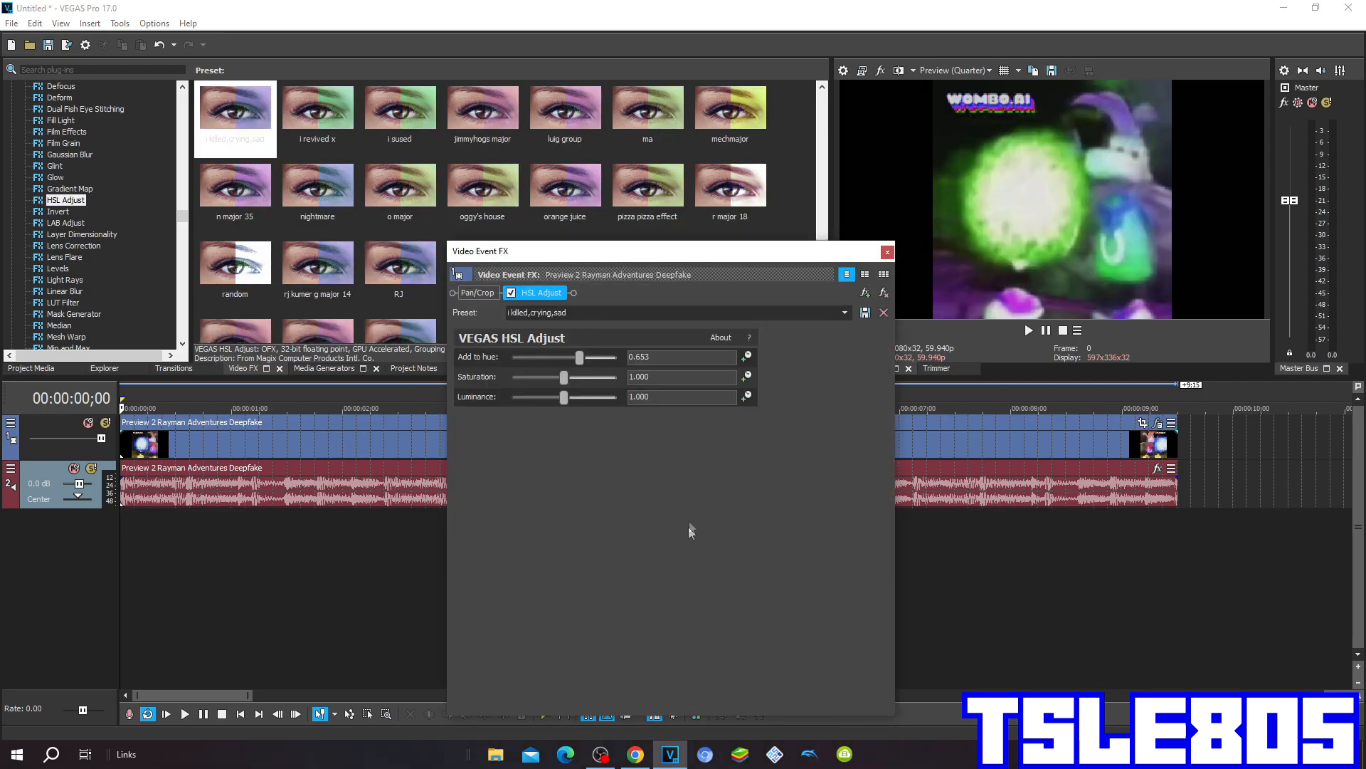
pyautogui.moveTo(562, 352)
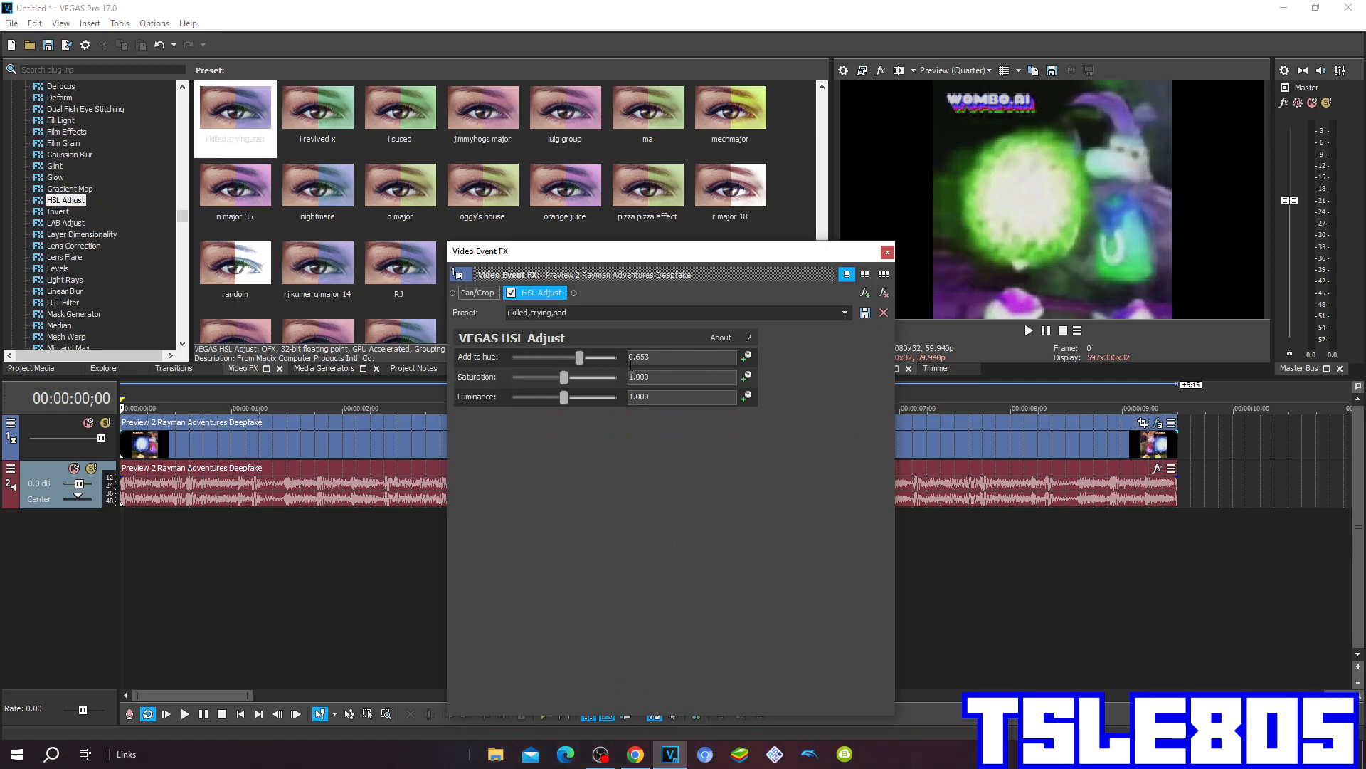
pyautogui.moveTo(800, 338)
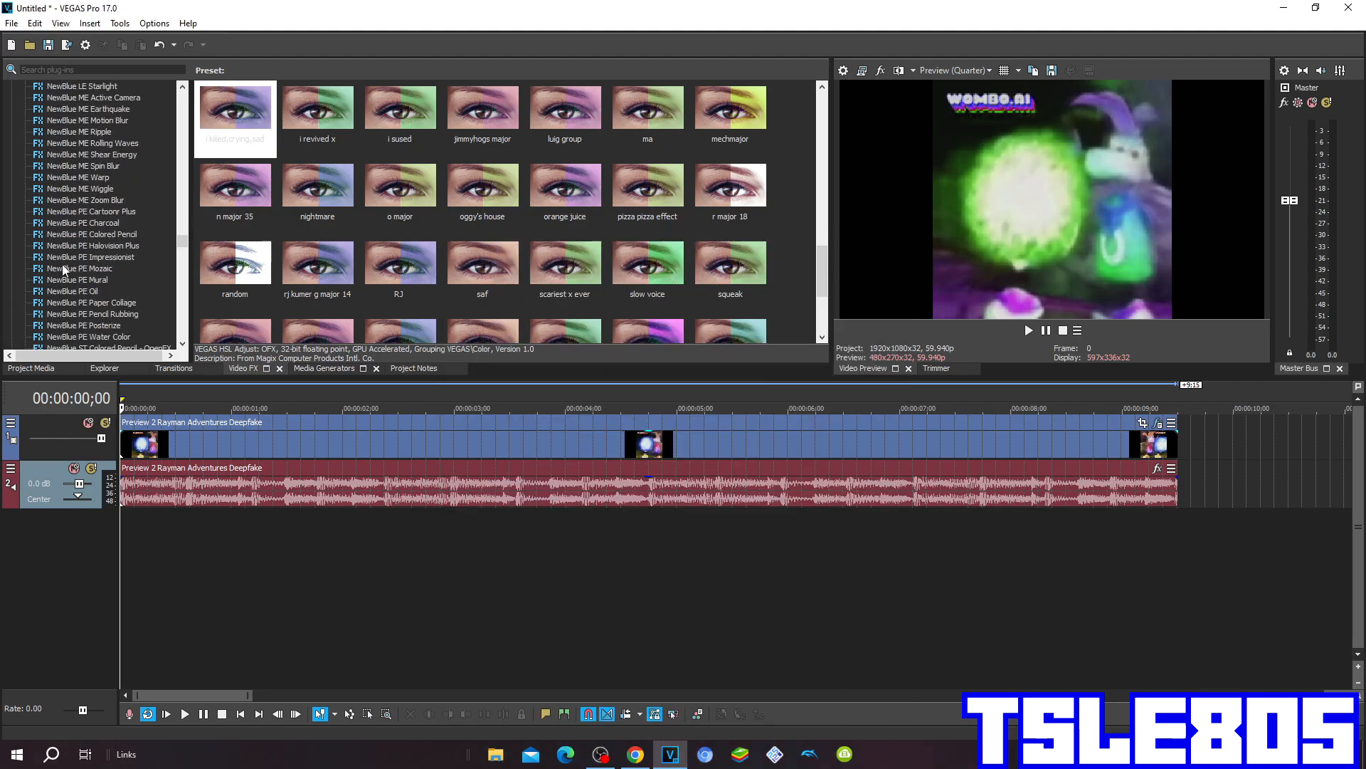
# Apply Pinch/Punch's Maximum Punch preset with Amount 1.000 and close the Event FX window
pyautogui.scroll(-3)
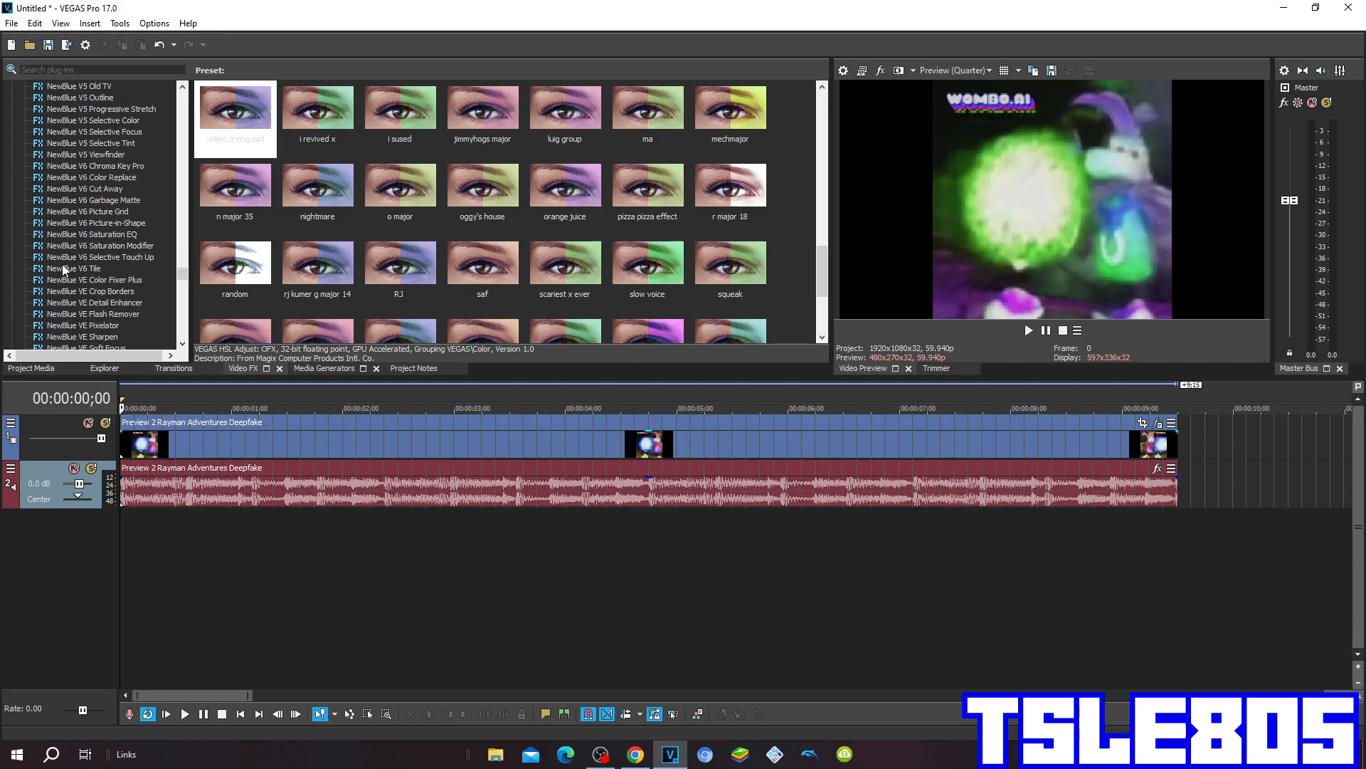
pyautogui.scroll(-3)
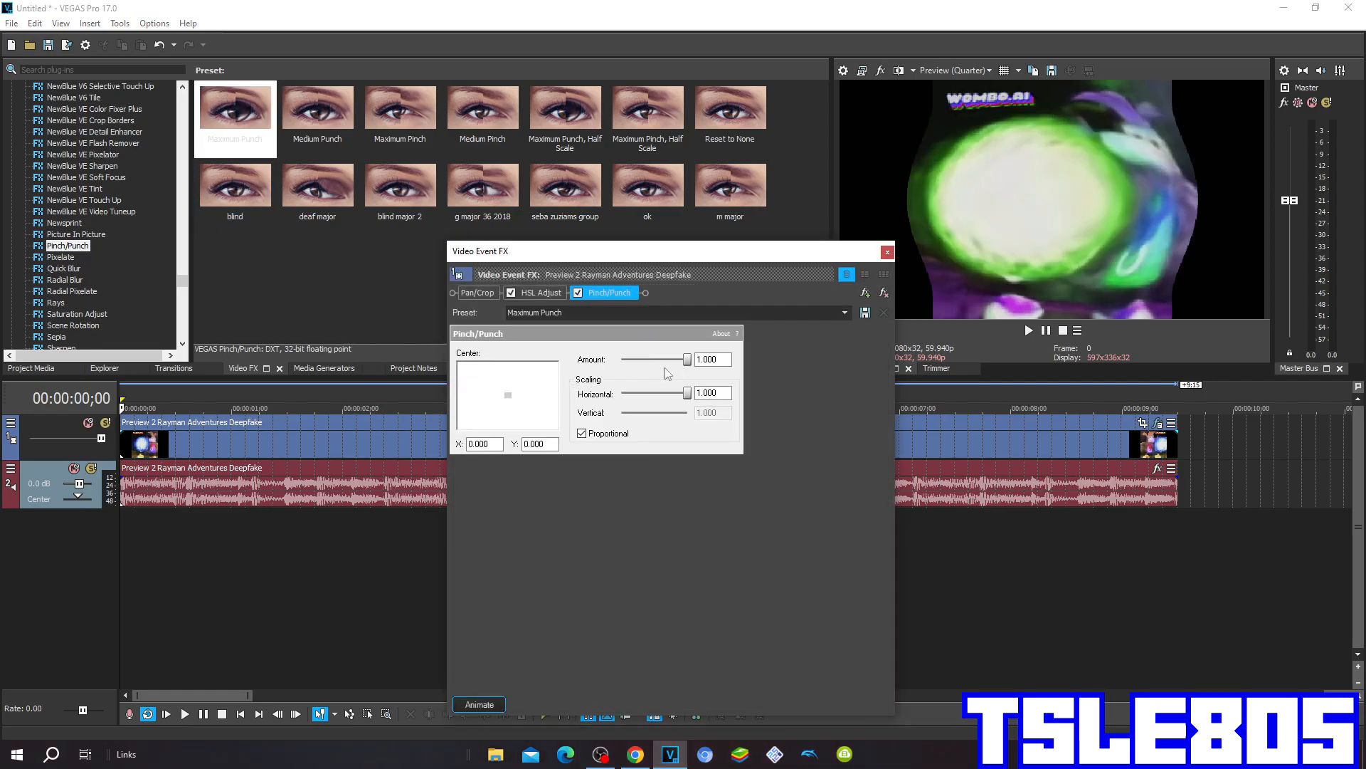
pyautogui.moveTo(737, 491)
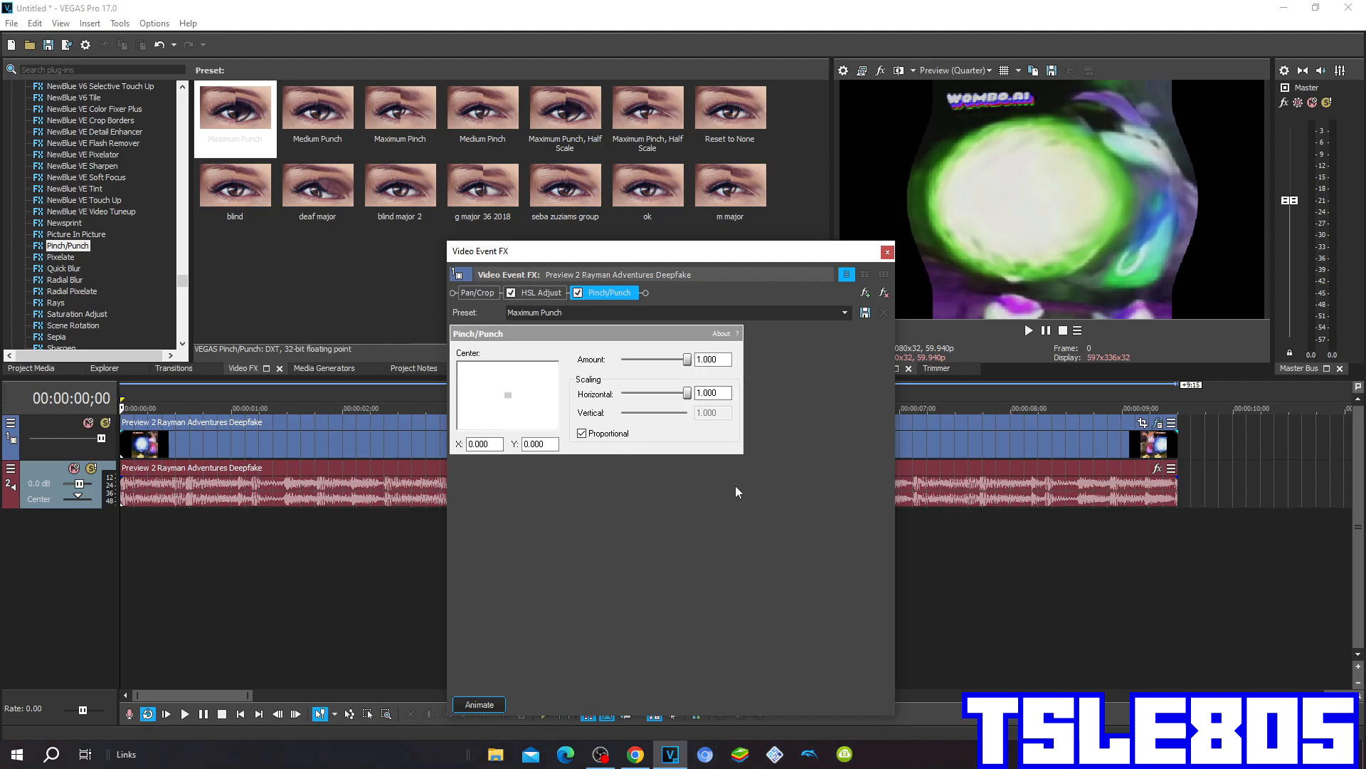
pyautogui.click(887, 252)
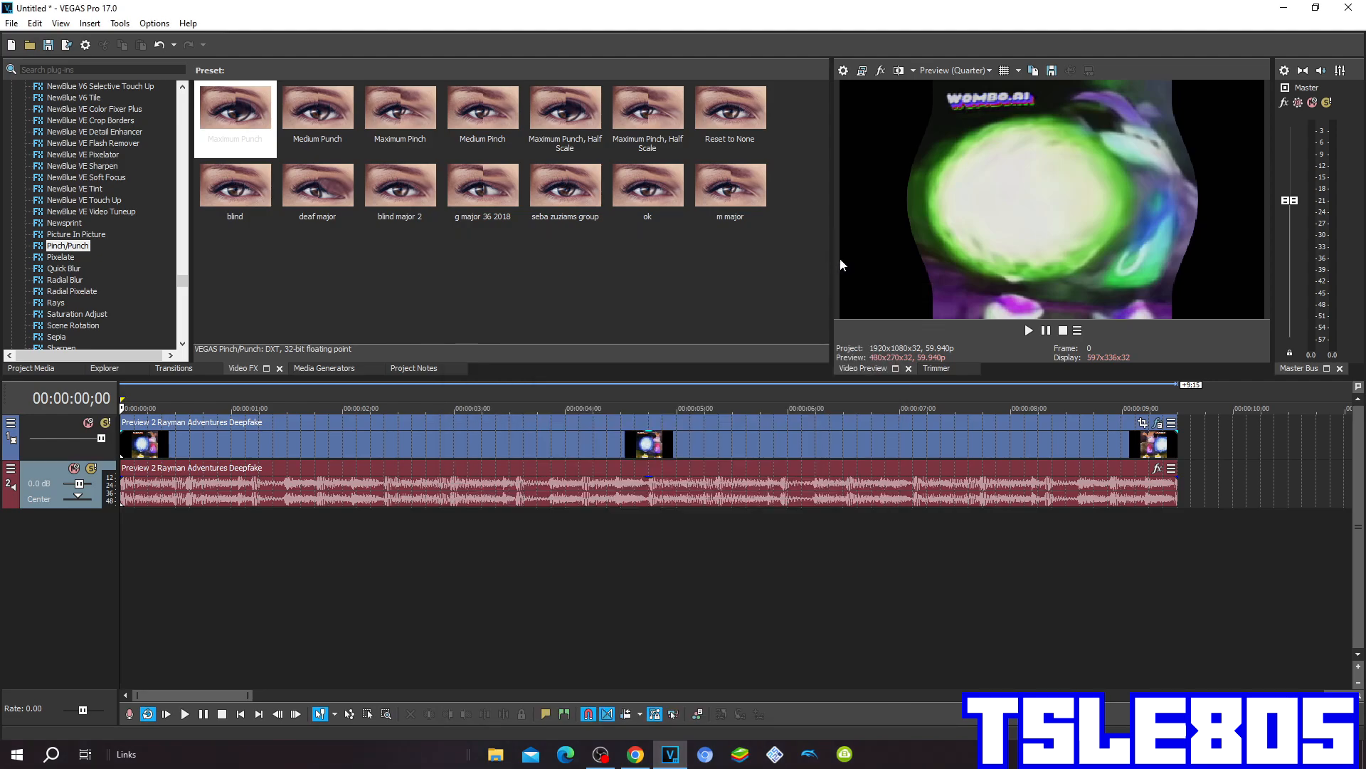
pyautogui.moveTo(792, 277)
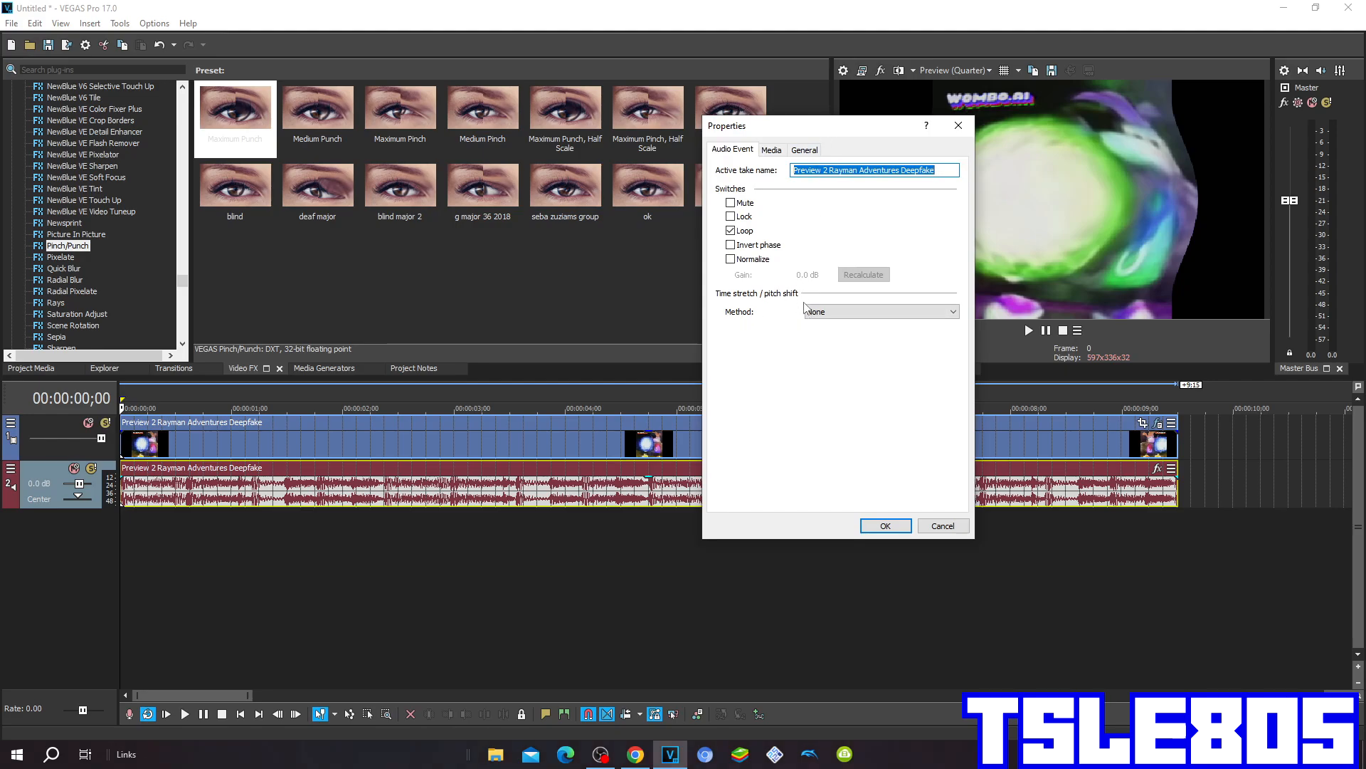
# Set the audio event's stretch method to élastique with Pro attributes and confirm
pyautogui.click(880, 311)
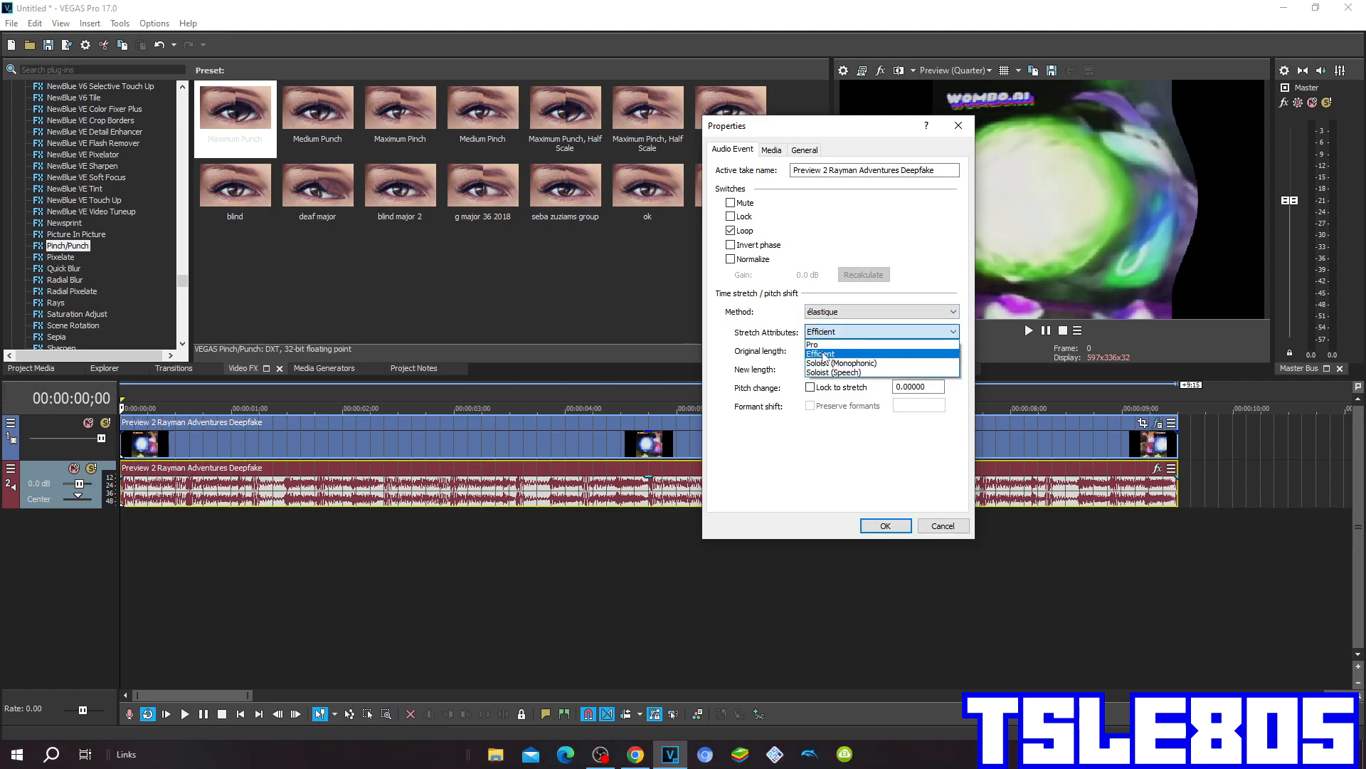
pyautogui.click(813, 343)
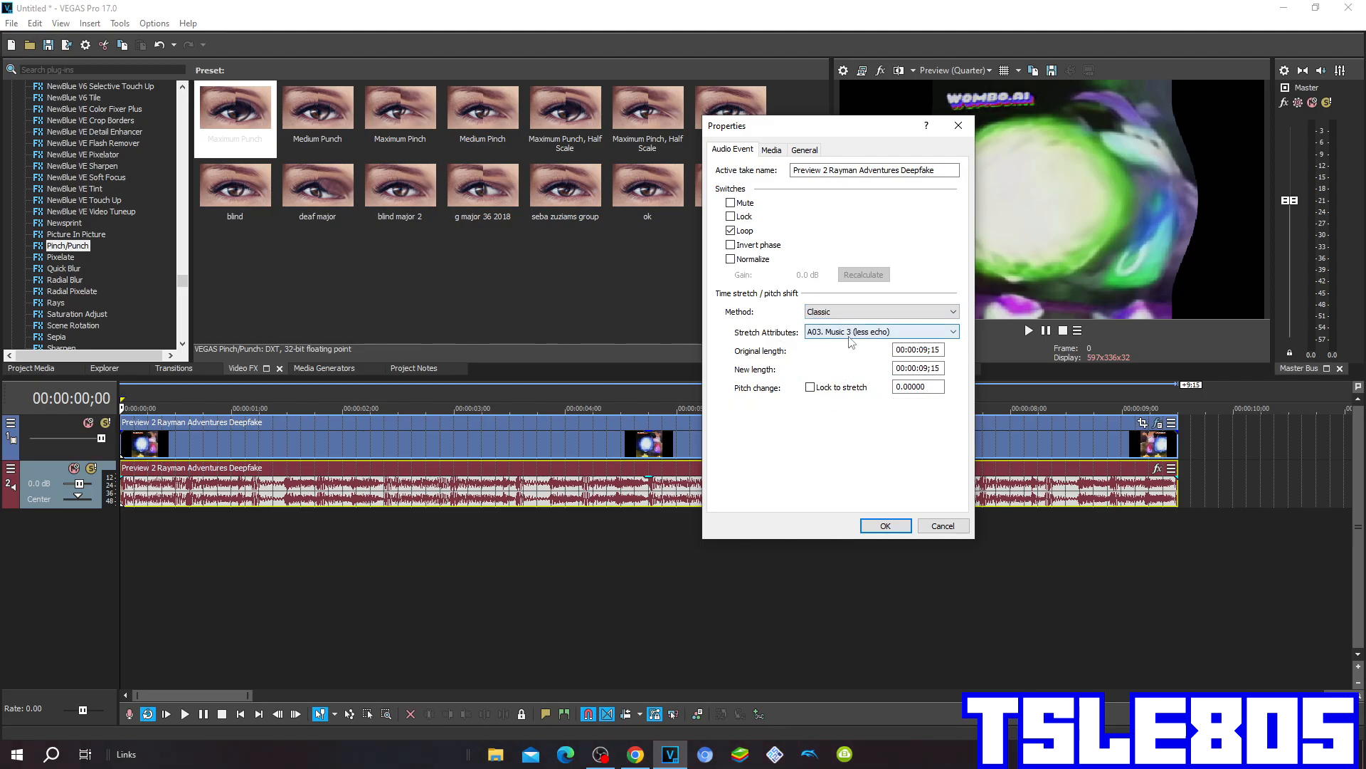
pyautogui.click(881, 331)
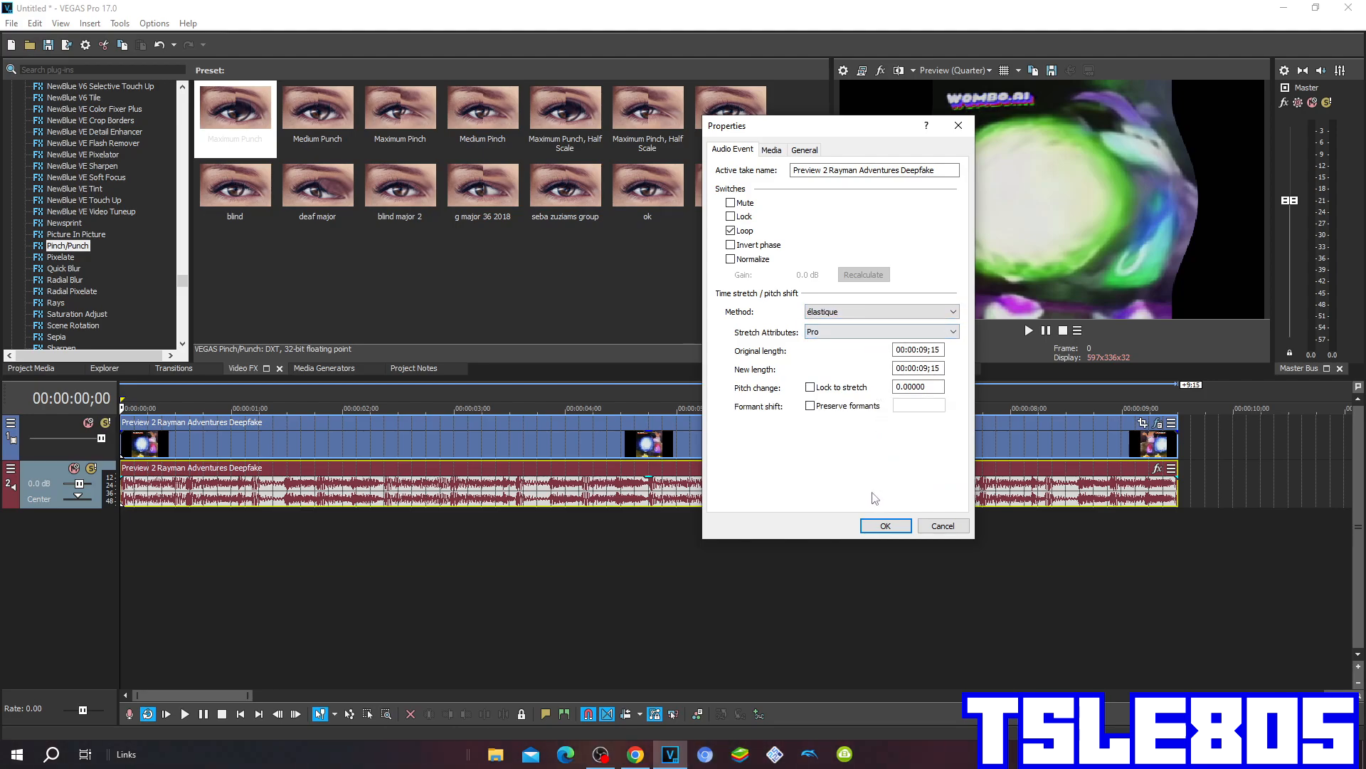
pyautogui.click(884, 525)
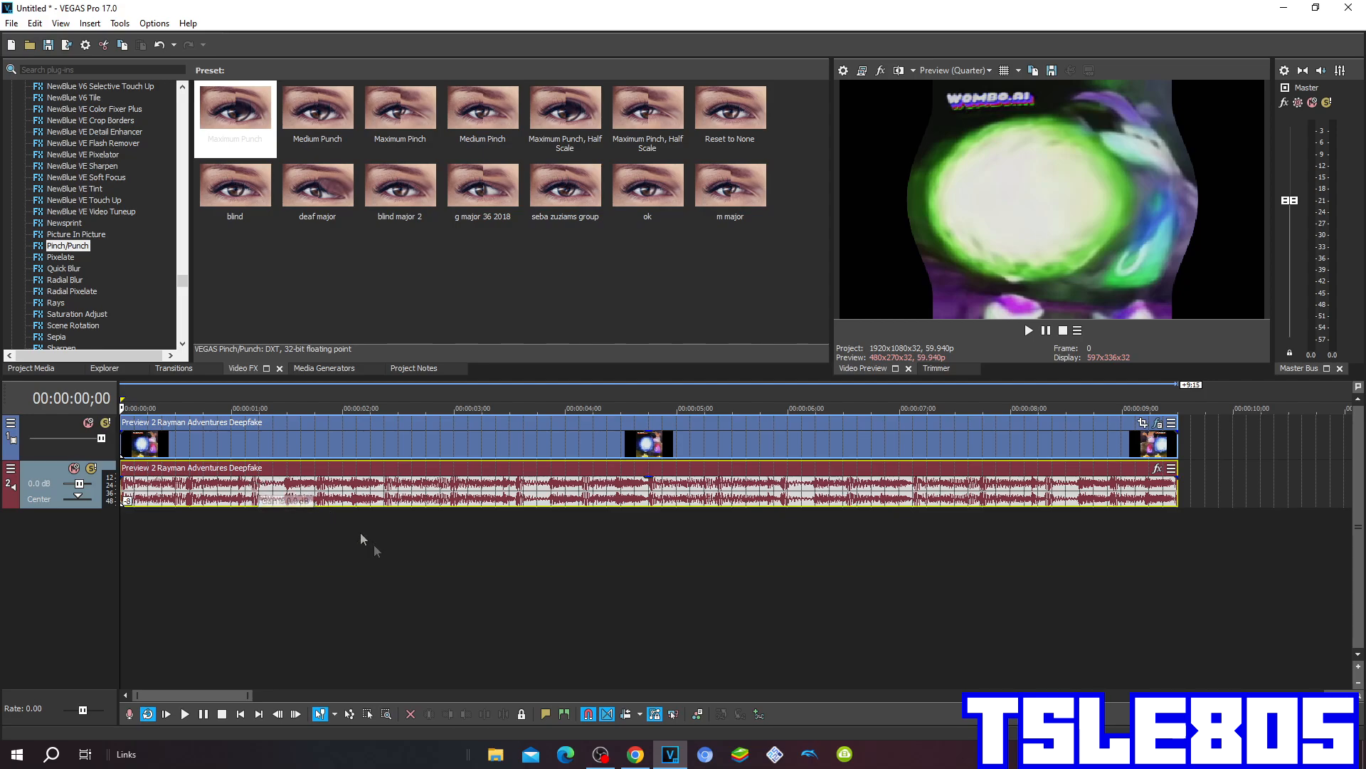
pyautogui.moveTo(549, 598)
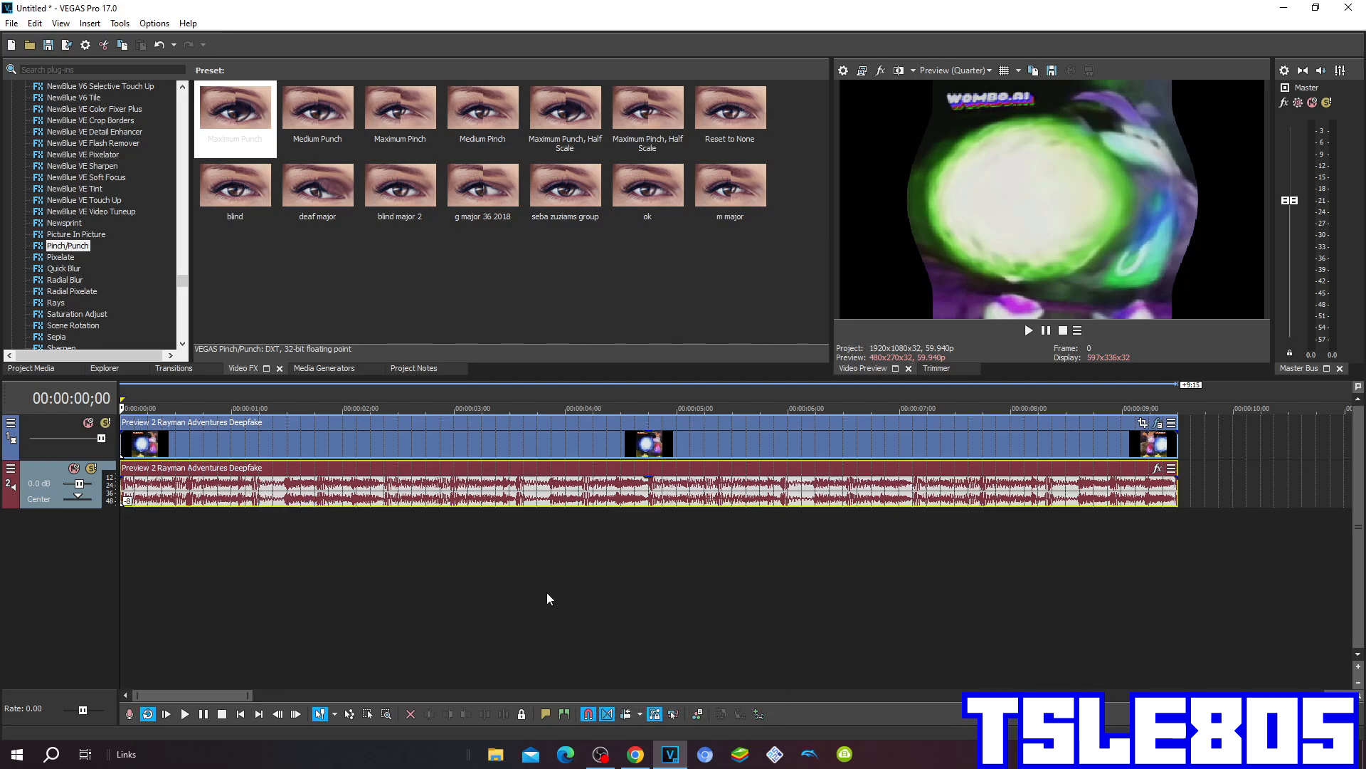
# Bring up OBS and raise the Mic/Aux volume to 0.0 dB
pyautogui.click(599, 753)
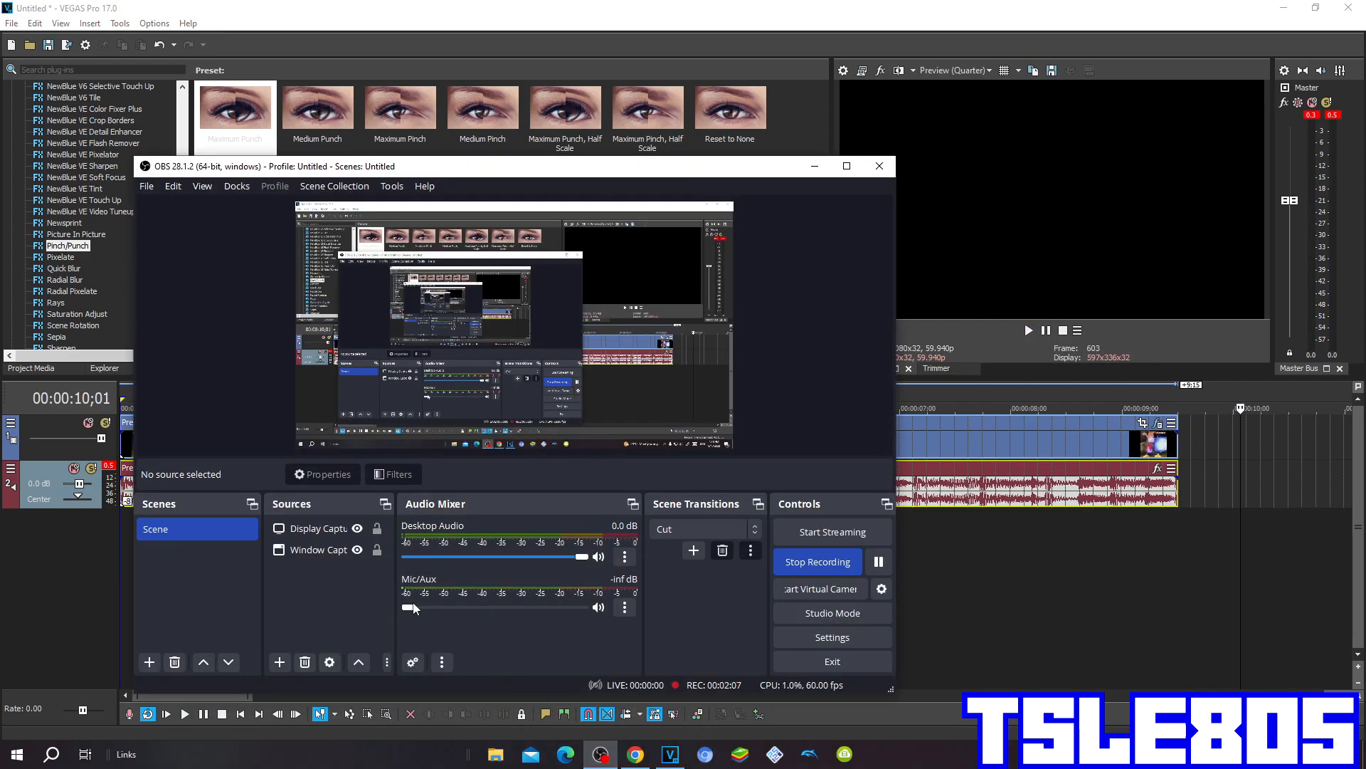
pyautogui.moveTo(413, 607); pyautogui.dragTo(575, 607)
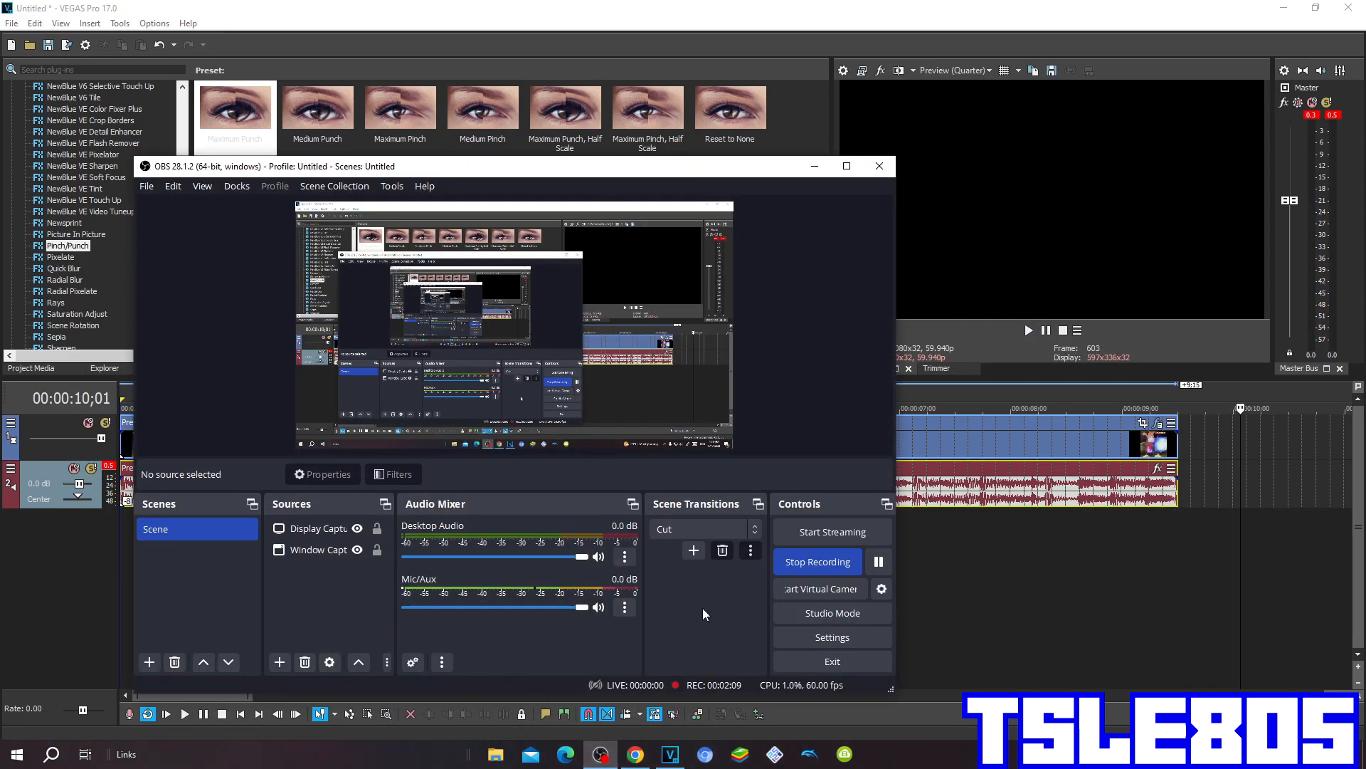